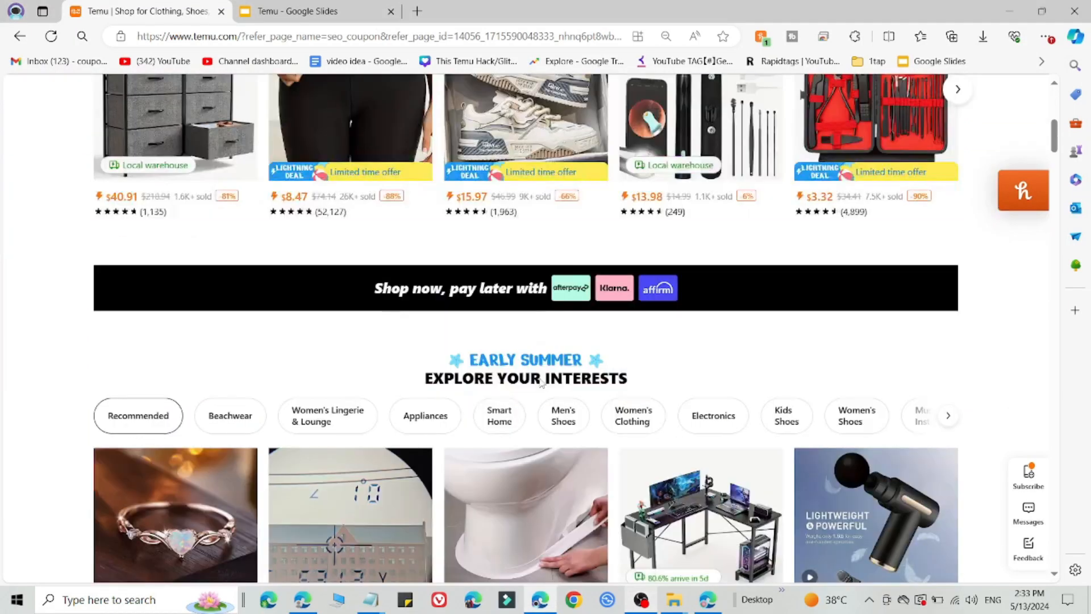
# - Reload the Temu homepage and scroll through its deals
pyautogui.scroll(3)
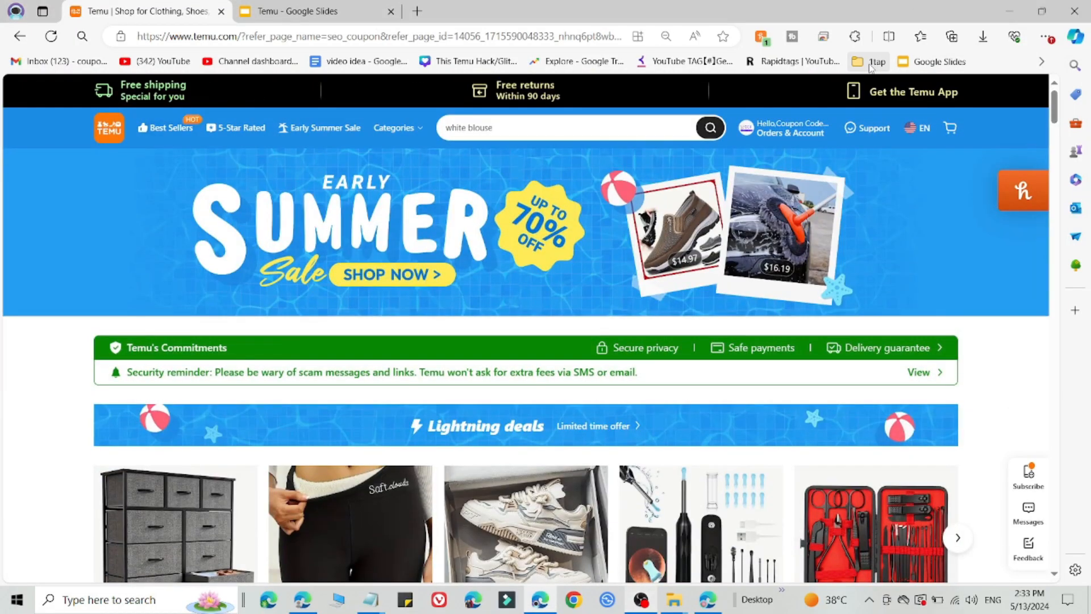
pyautogui.click(877, 61)
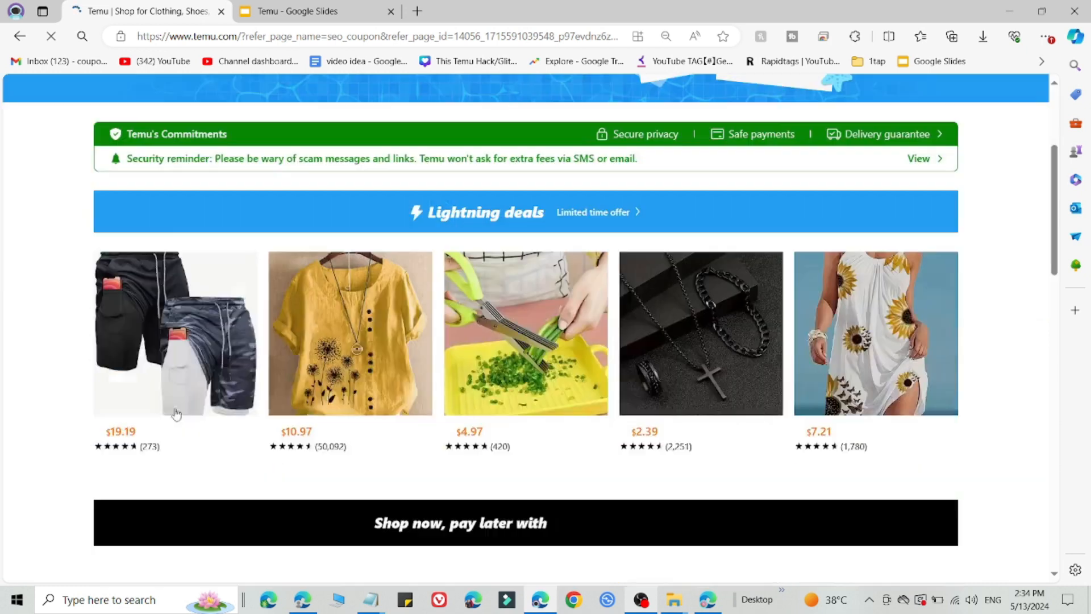
pyautogui.scroll(-3)
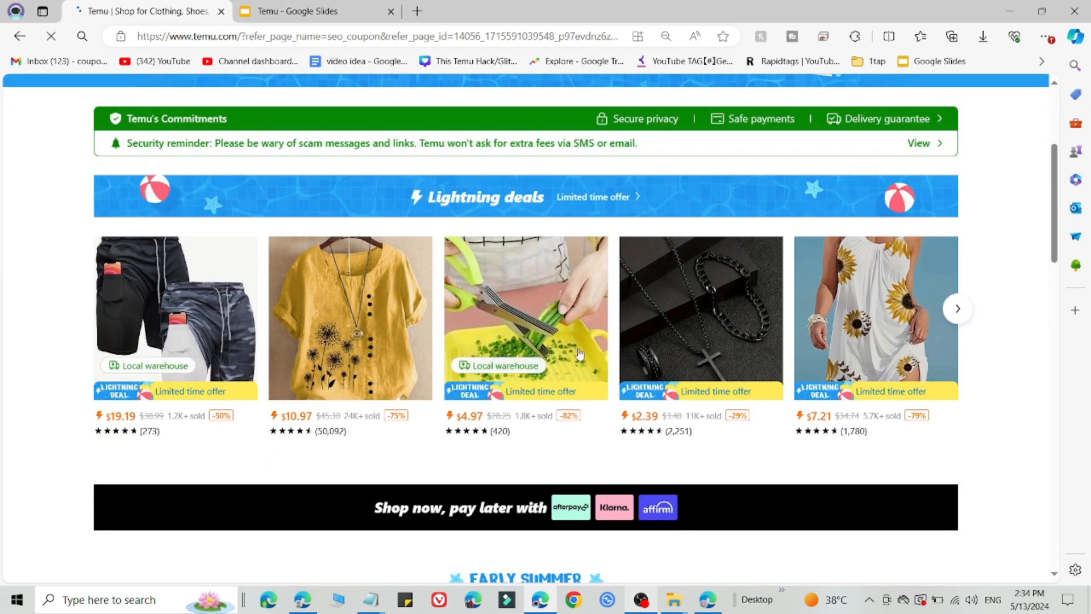
# - Compare the Temu page with the orange get8429 discount slide, ending on Google Slides
pyautogui.click(307, 11)
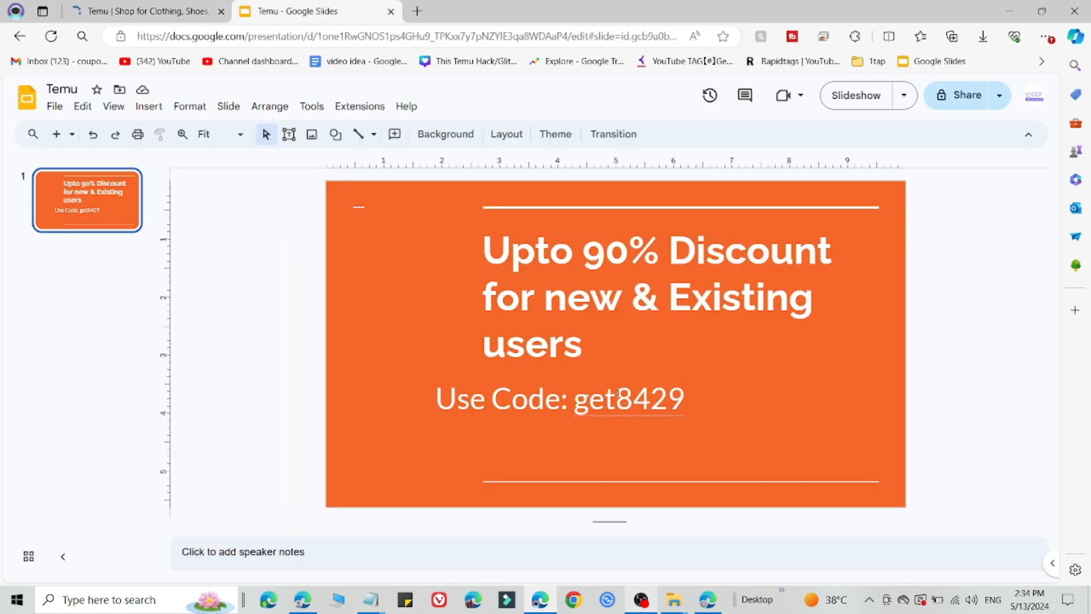
pyautogui.click(144, 12)
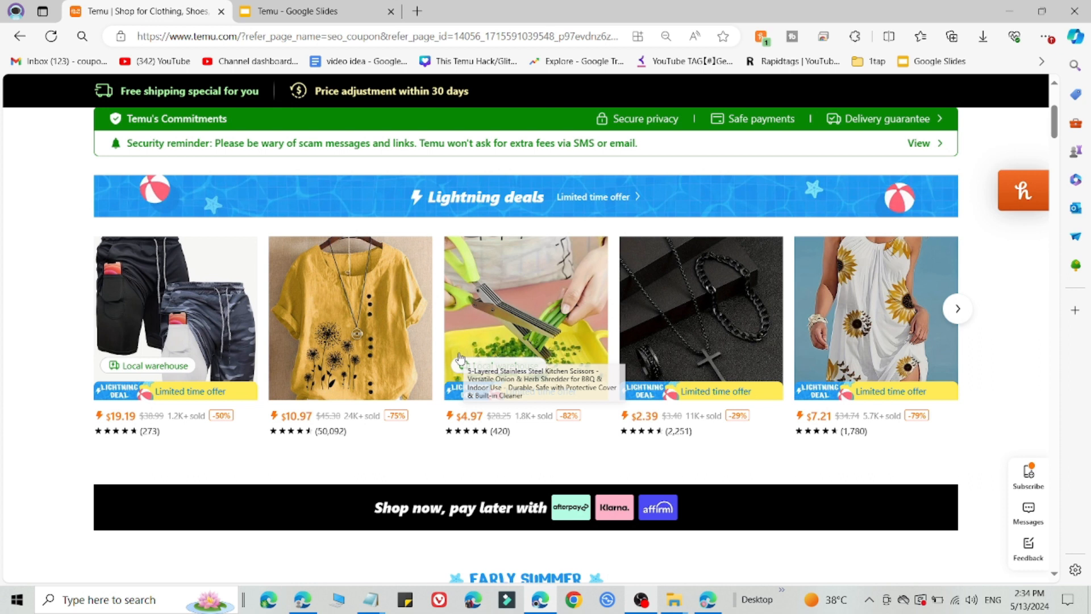
pyautogui.click(301, 11)
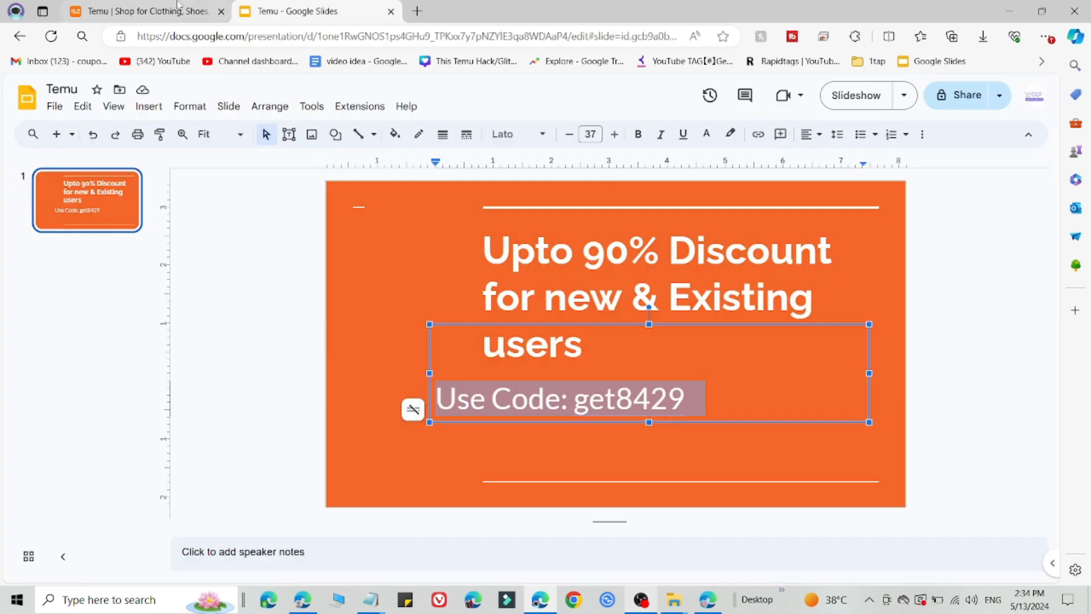
# - Flip between the Temu deals page and the promo slide, finishing on Temu's lightning deals
pyautogui.click(132, 11)
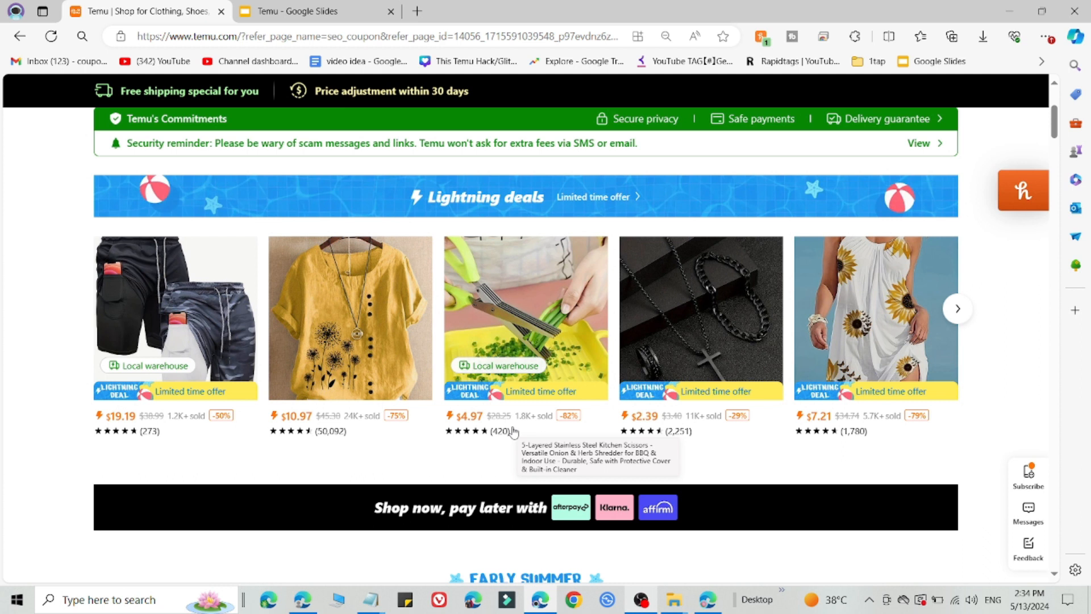
pyautogui.click(300, 12)
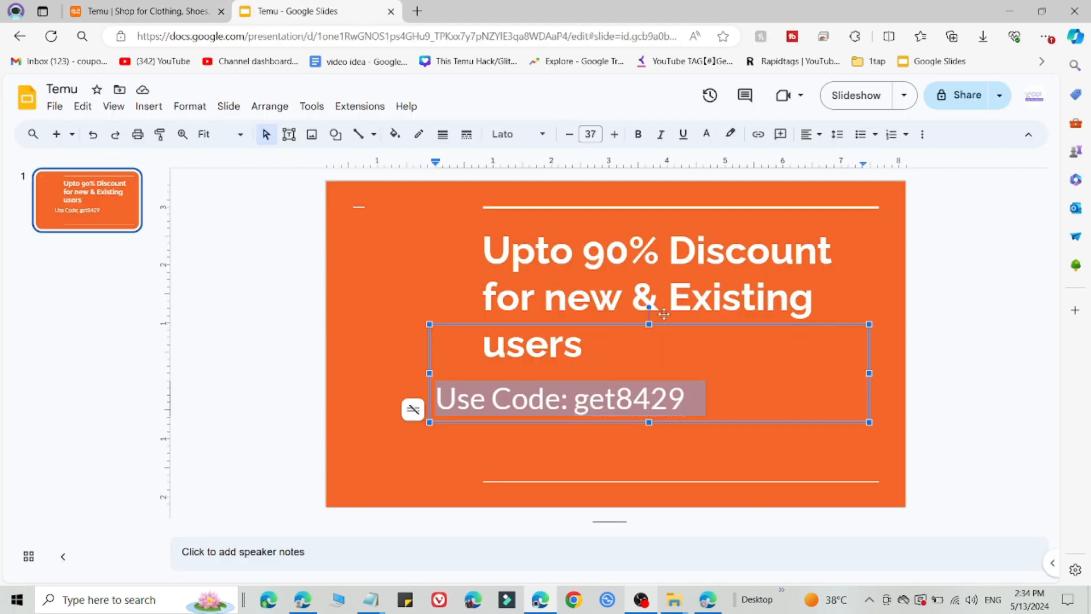
pyautogui.click(143, 11)
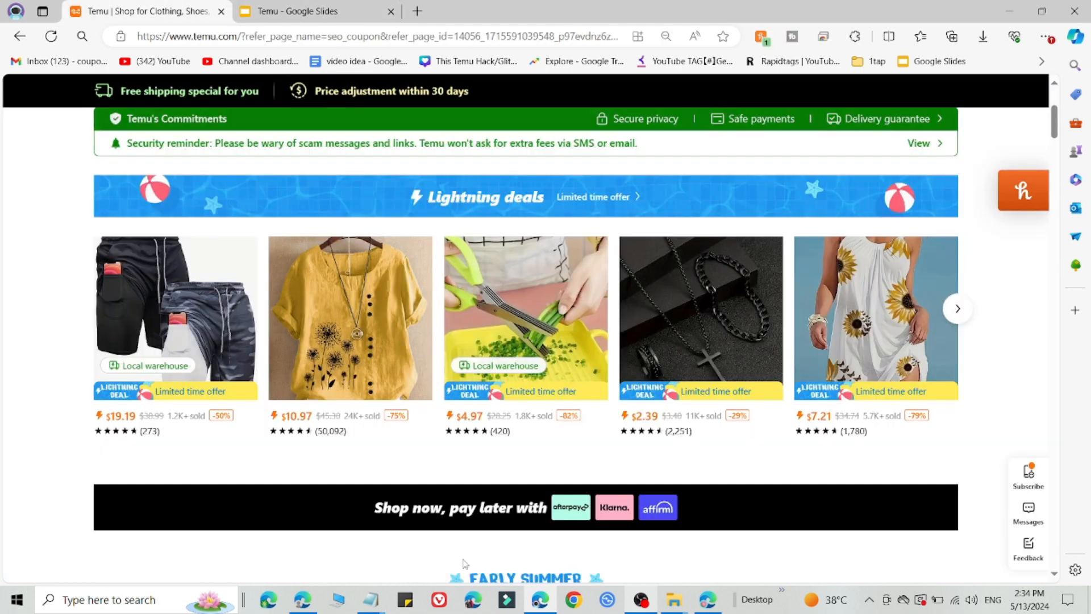